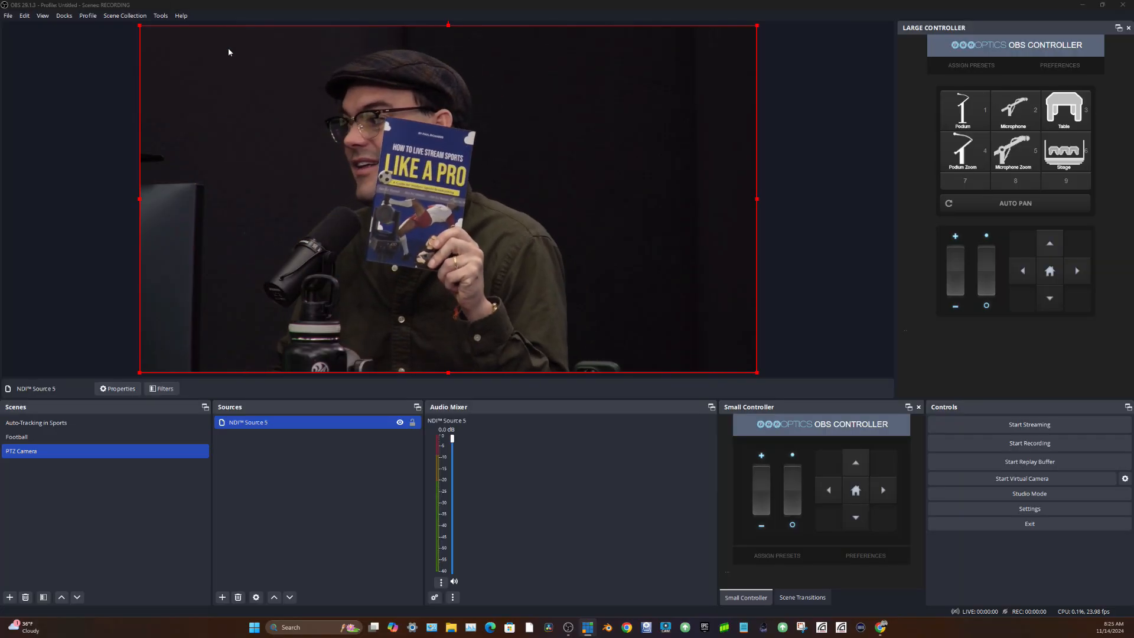
Step: Make the 'Auto-Tracking in Sports' scene active, showing the tennis video with scoreboard overlay
click(36, 423)
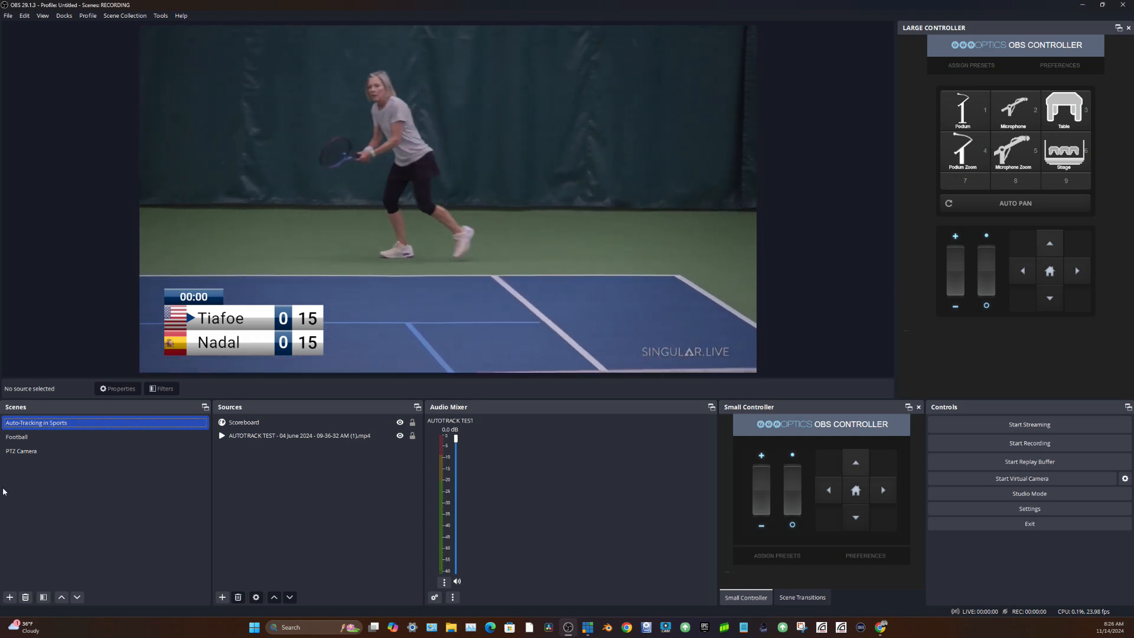
click(299, 436)
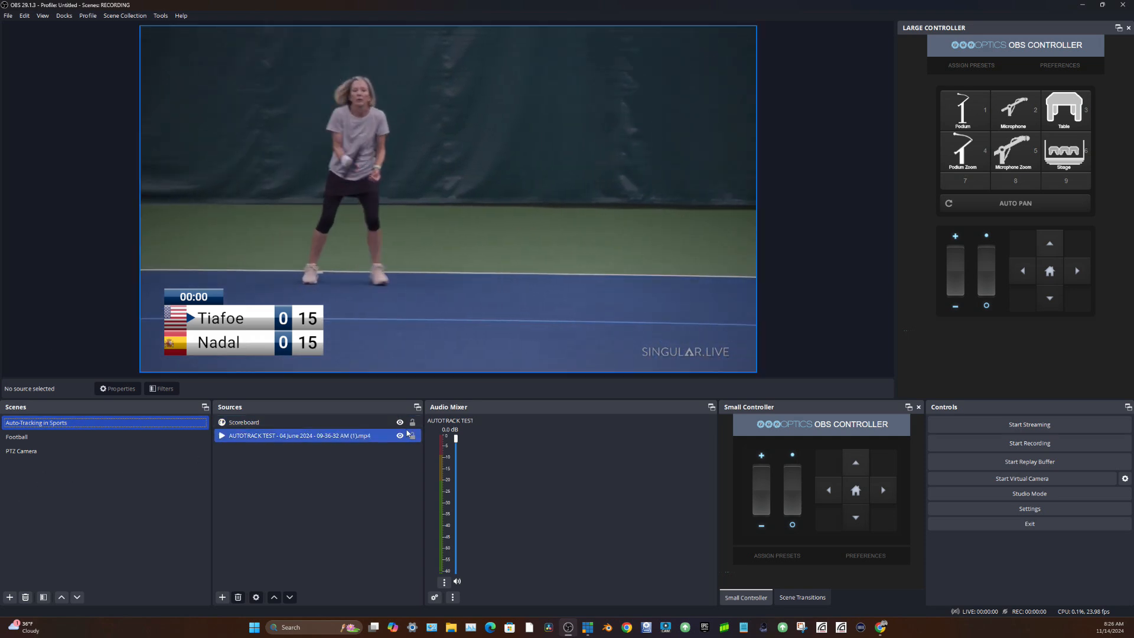
click(243, 422)
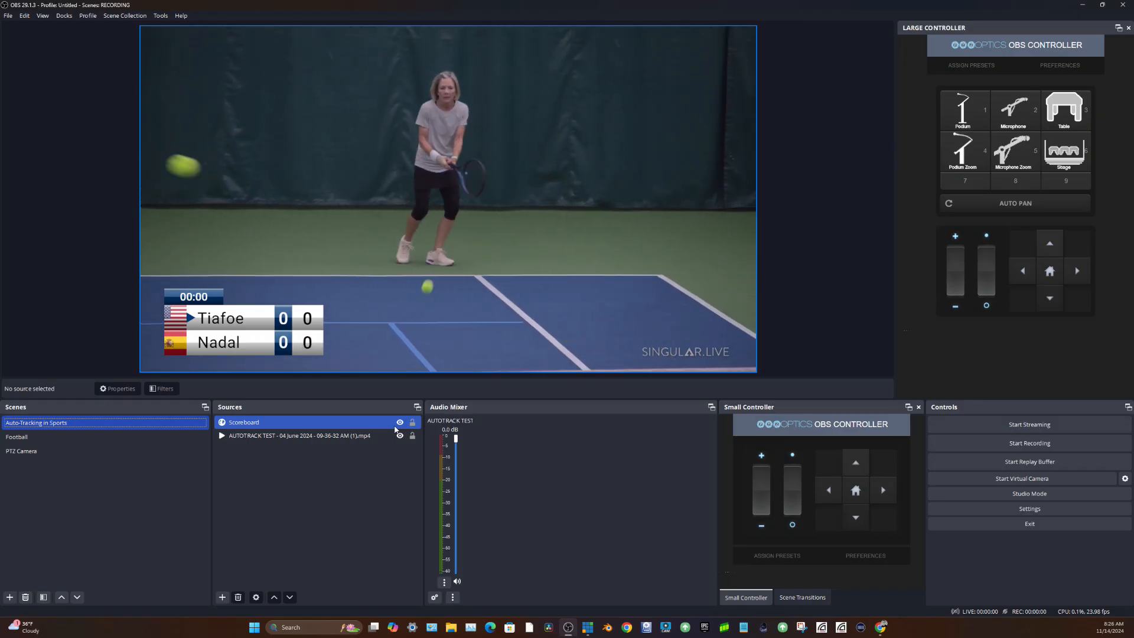
double_click(244, 422)
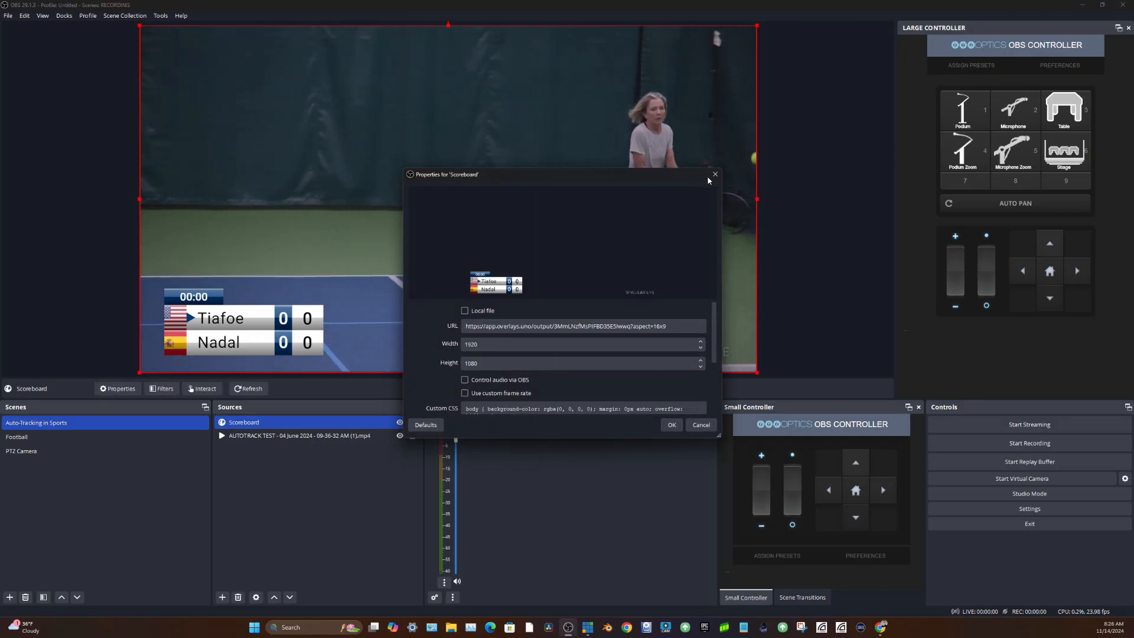
click(714, 175)
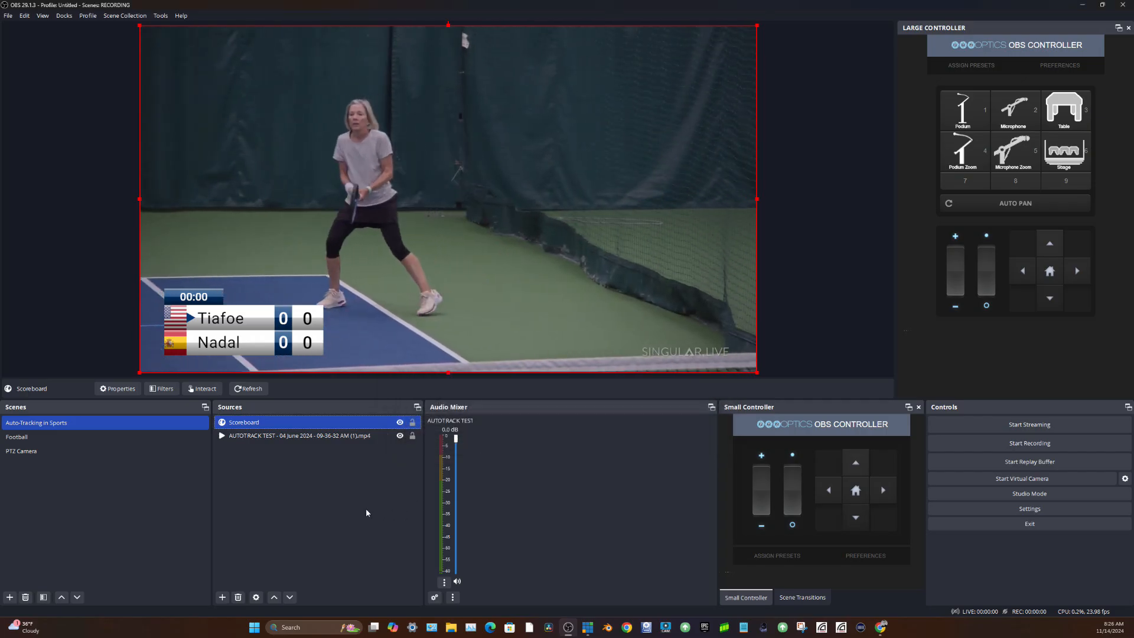